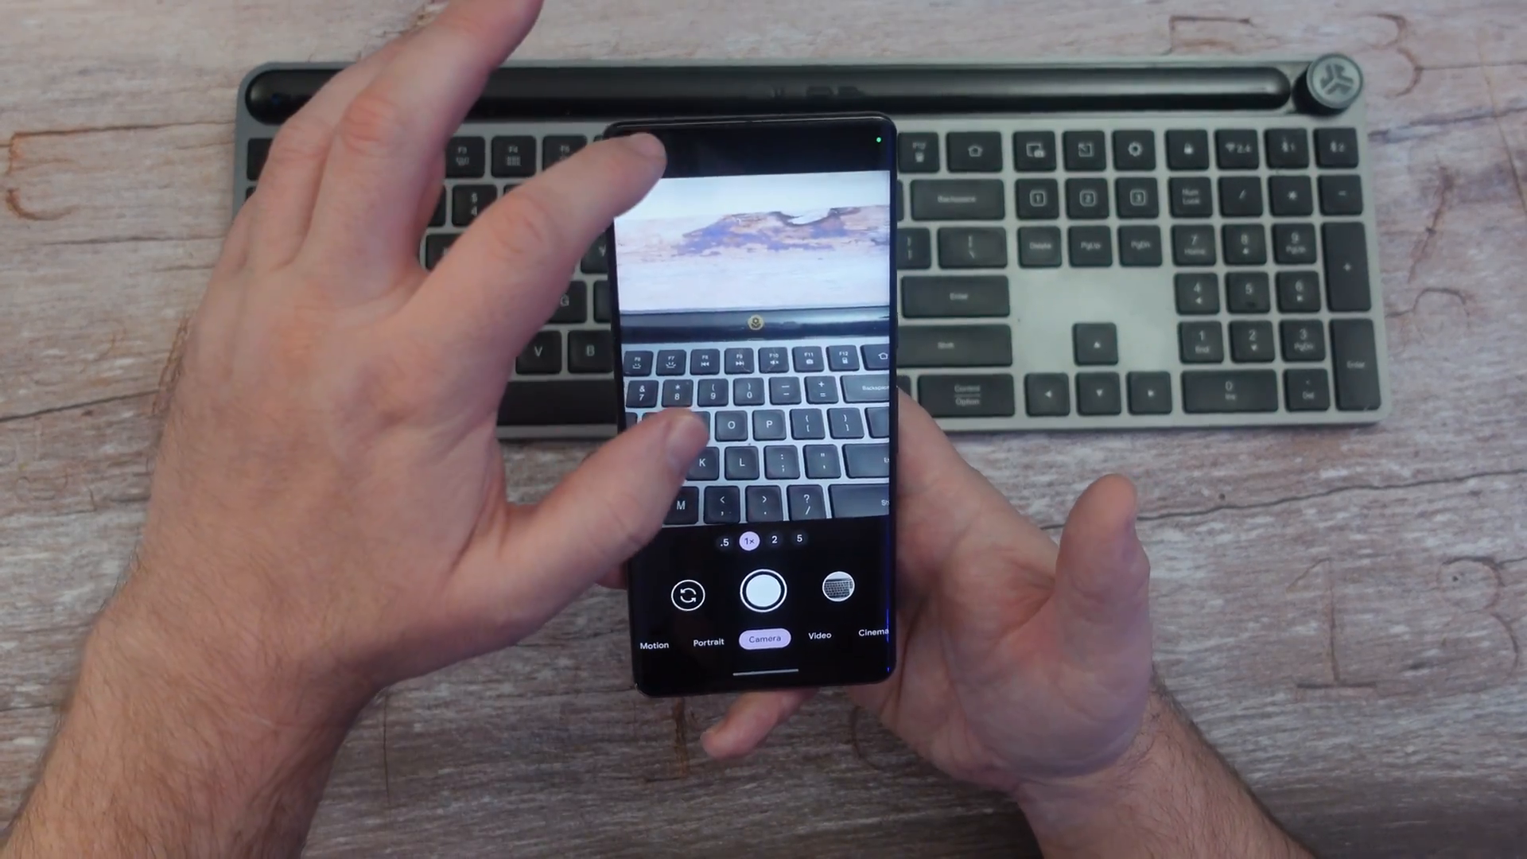
# Switch the camera's quick settings photo format to RAW + JPEG
pyautogui.click(650, 147)
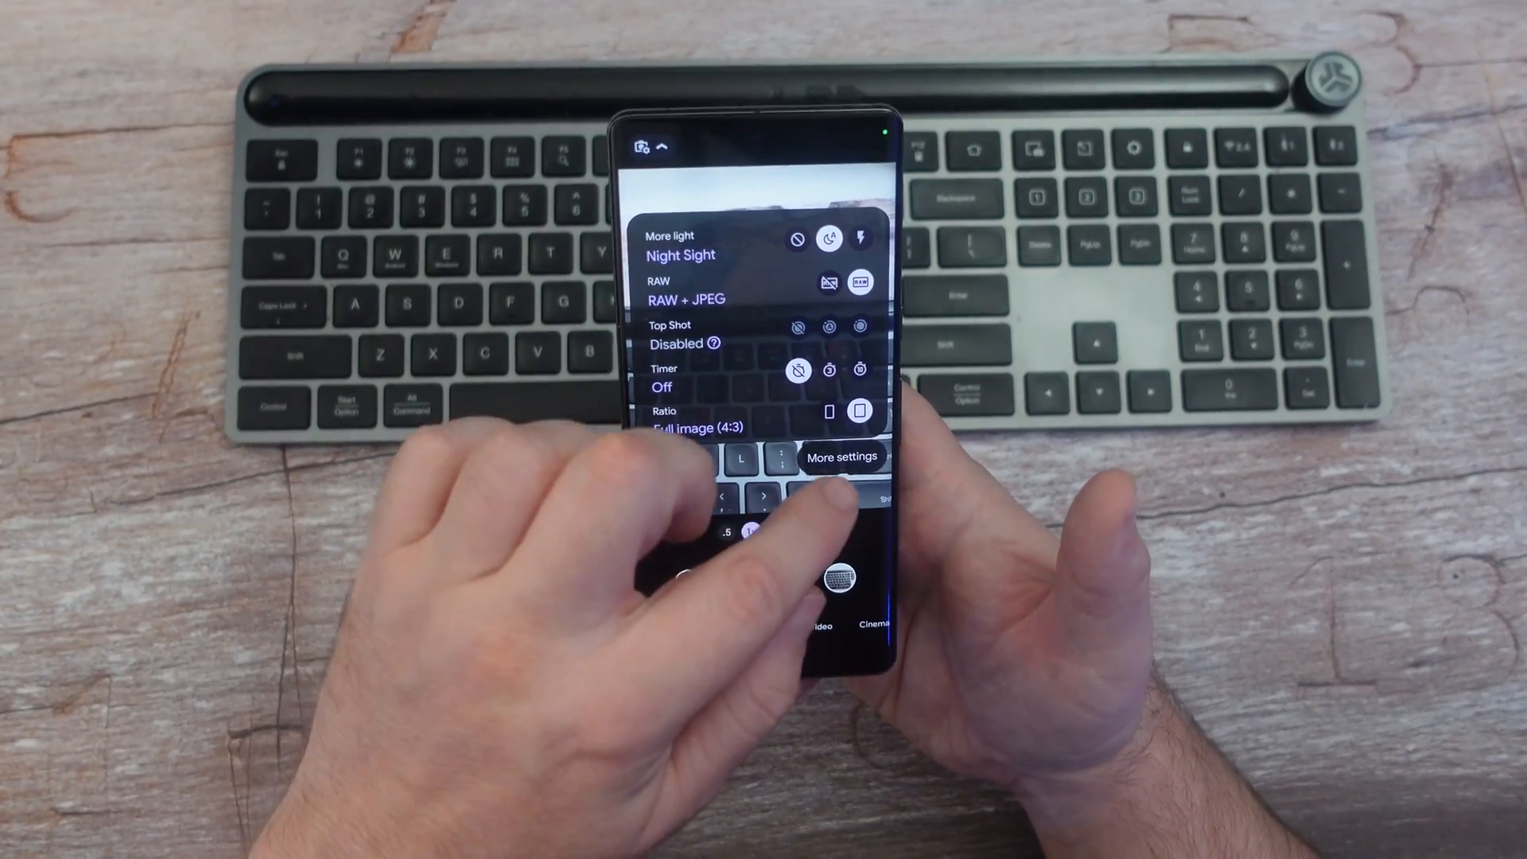
pyautogui.click(842, 457)
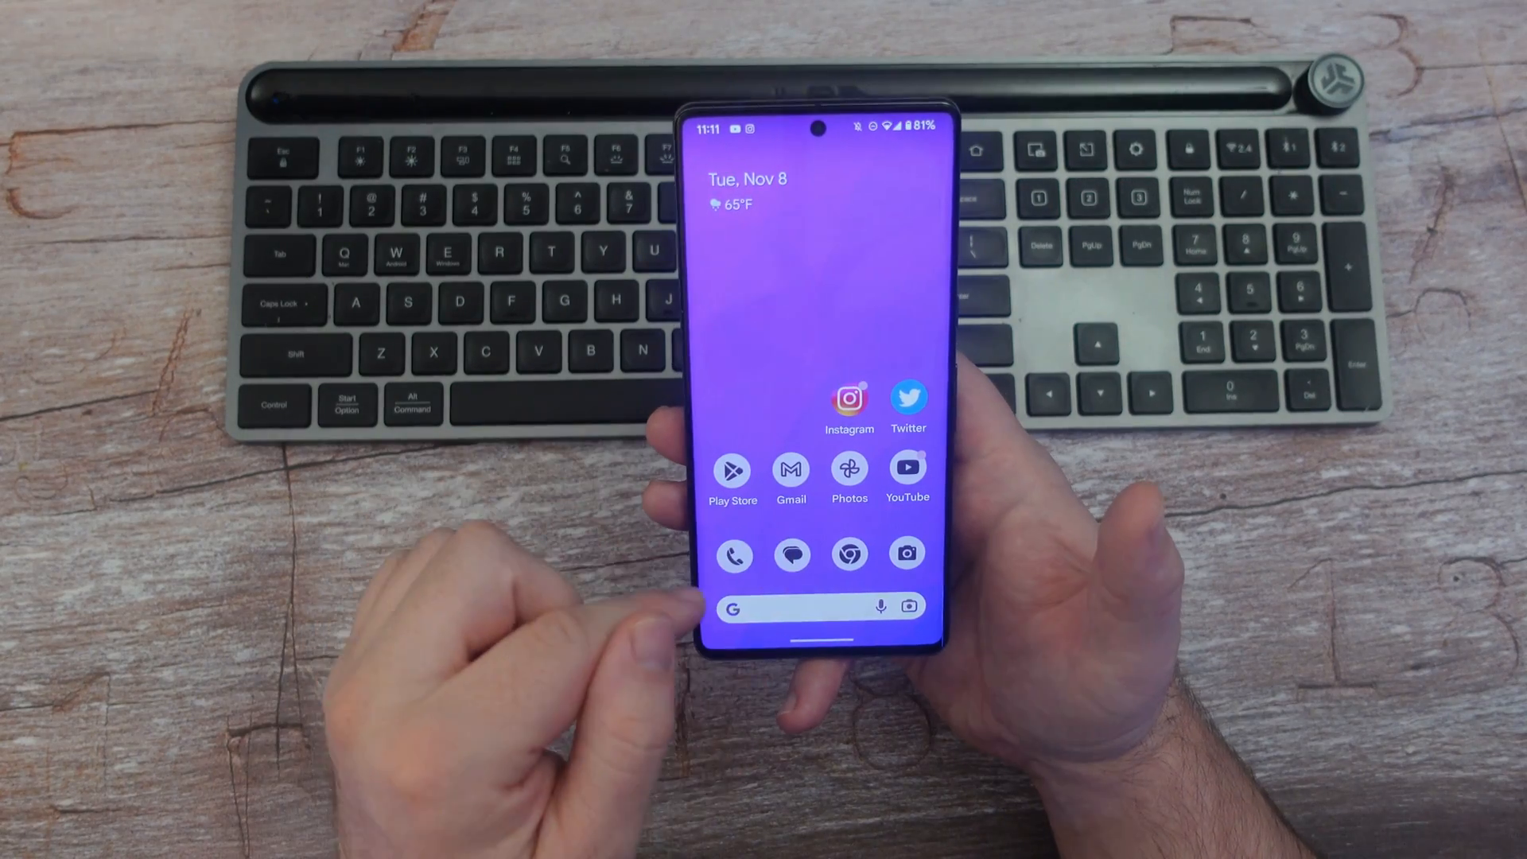
# Launch Google Photos and open the on-device Raw album
pyautogui.click(849, 467)
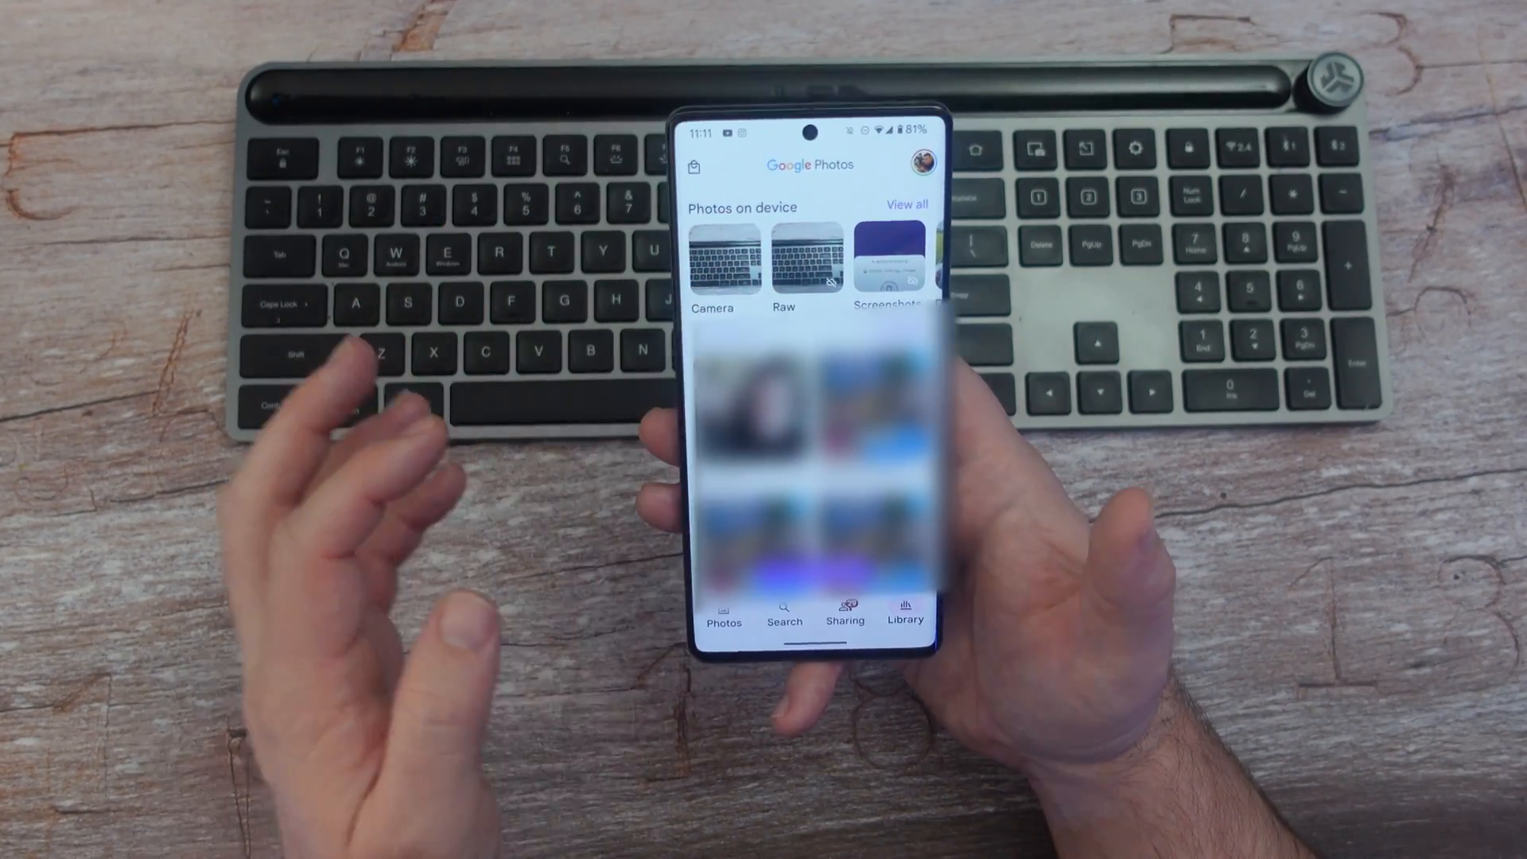
pyautogui.click(808, 258)
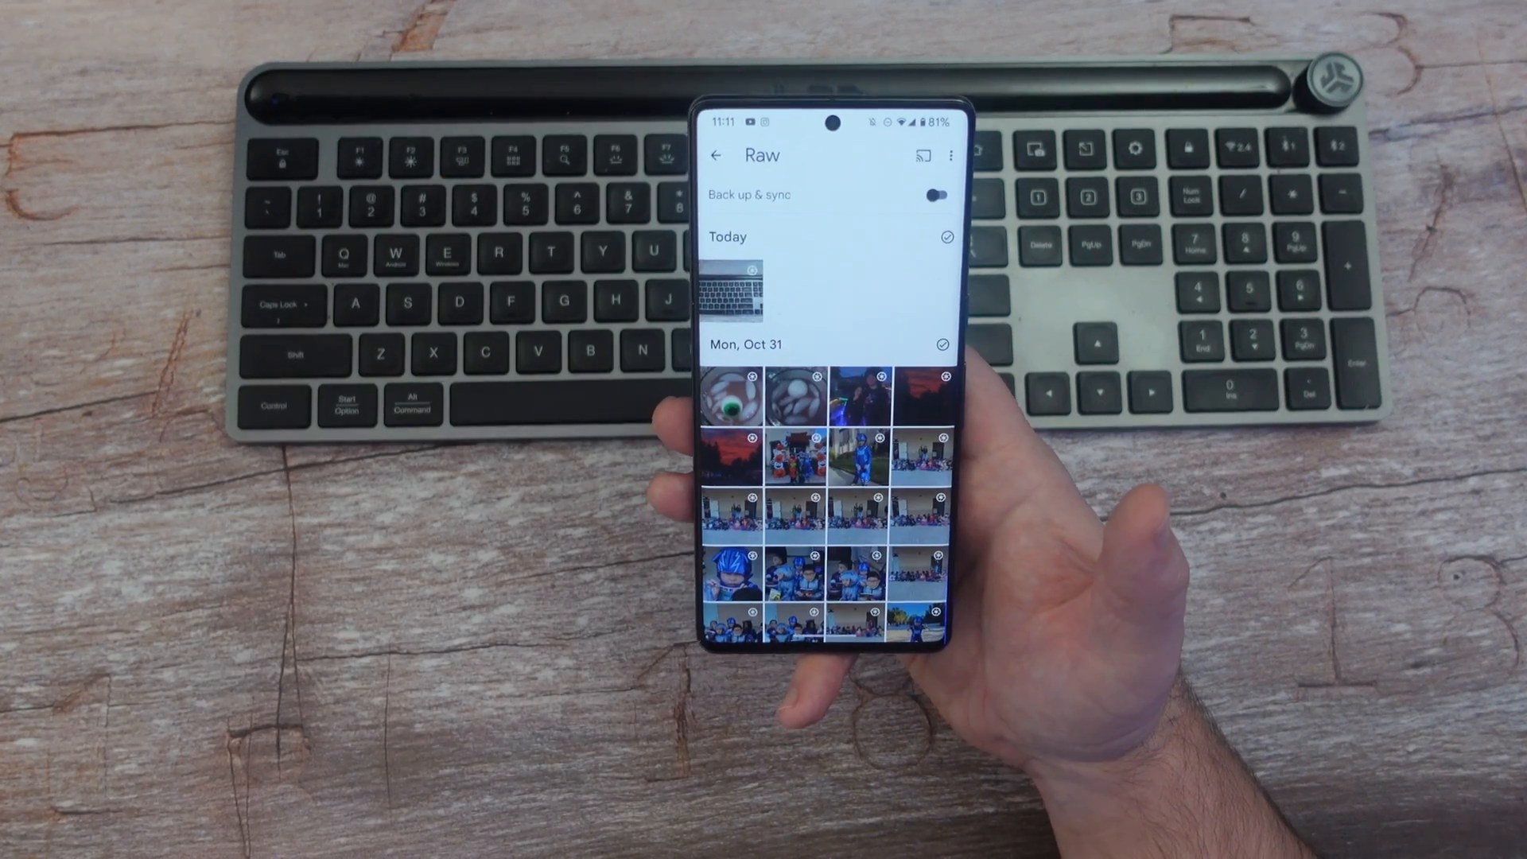